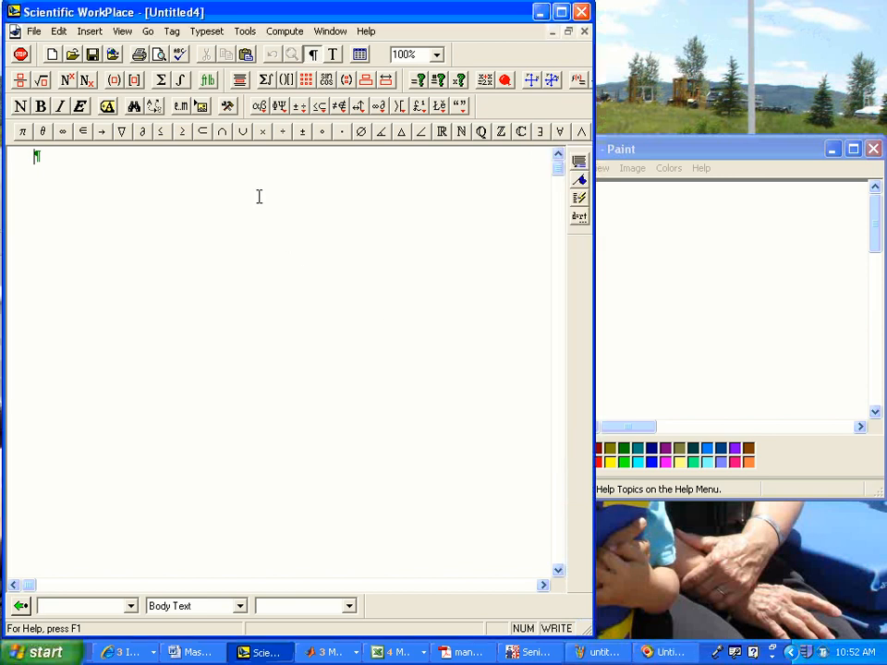
# Type the problem label '47.' at the start of the blank document.
pyautogui.write('47.')
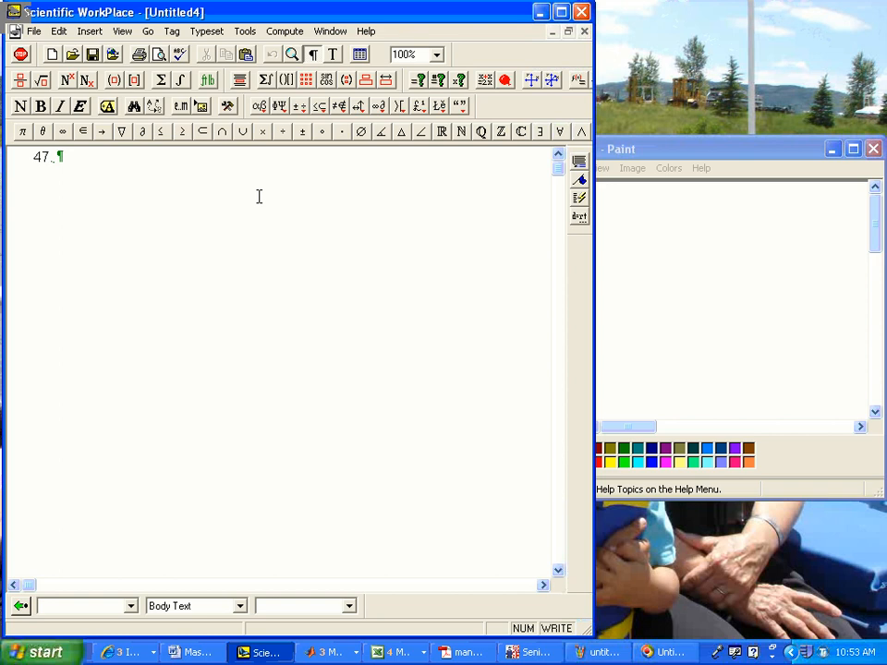
# Enter the display double integral from 0 to 4 and √x to 2 of 1/(y³+1) dy dx.
pyautogui.click(181, 79)
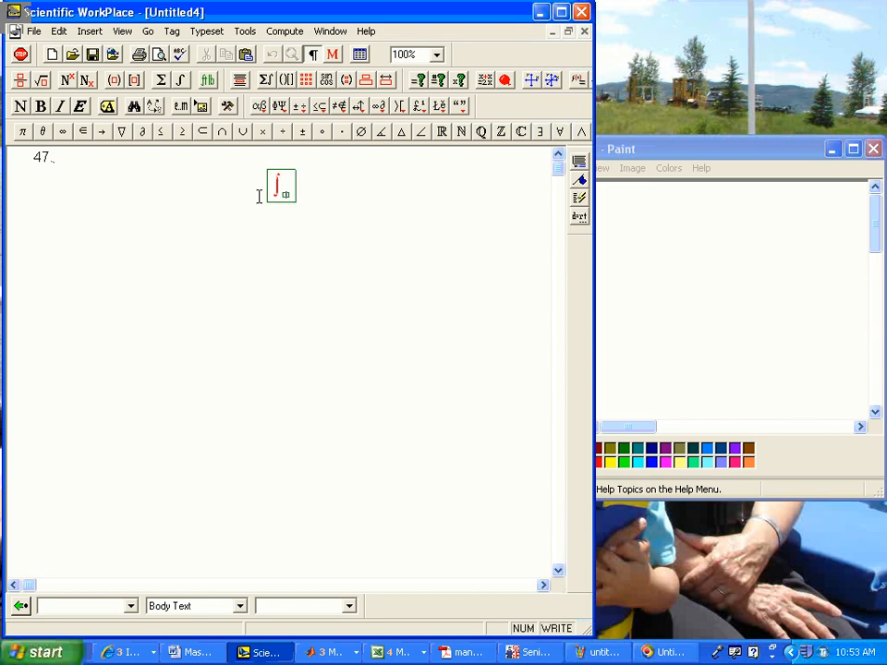
pyautogui.write('0^4 ∫_√x^2 1/(y^3+1) dy dx')
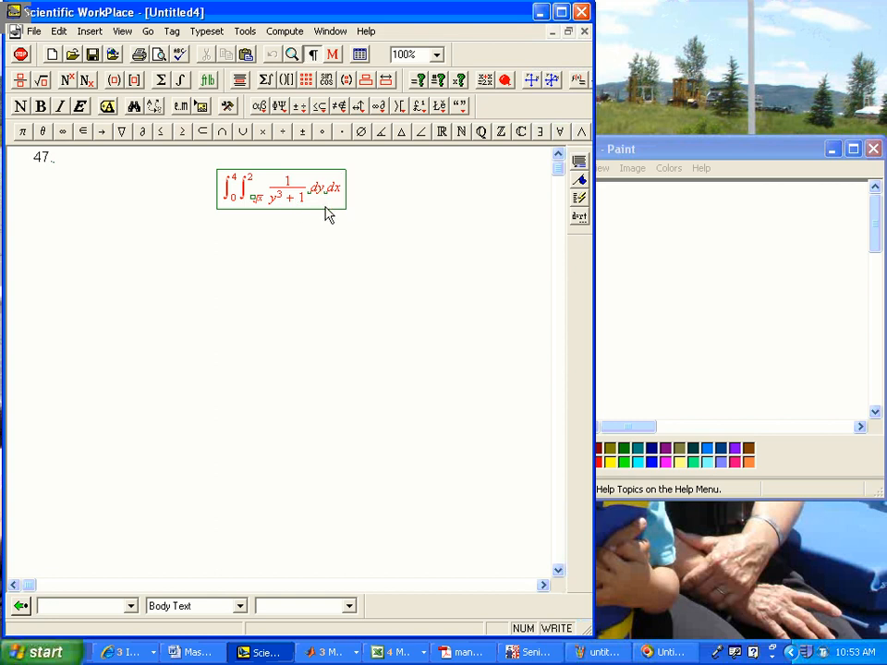
pyautogui.moveTo(332, 196)
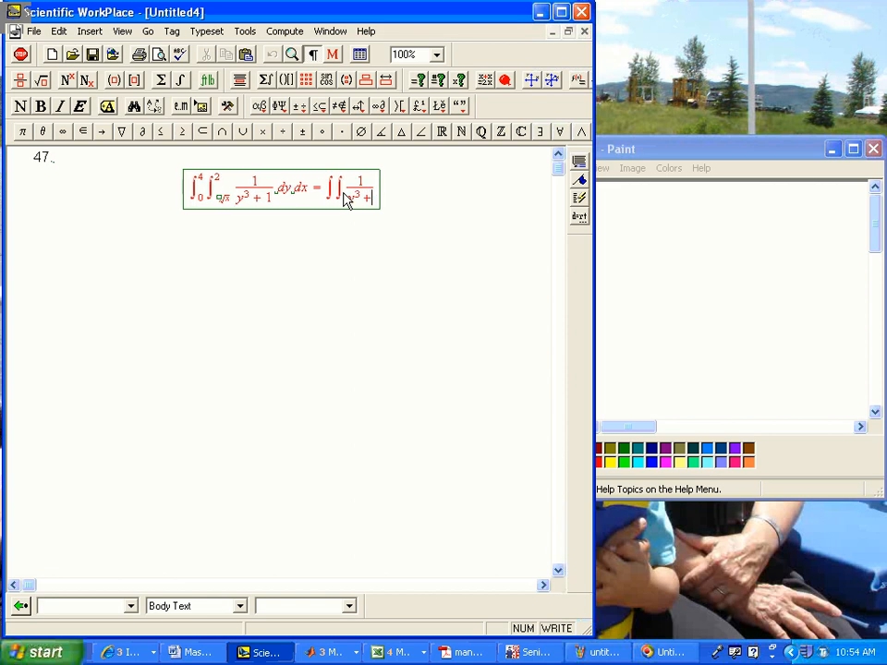
# Type dx, then '= ∫∫ 1/(y³+1) dx dy' with blank limits.
pyautogui.write('dx dy')
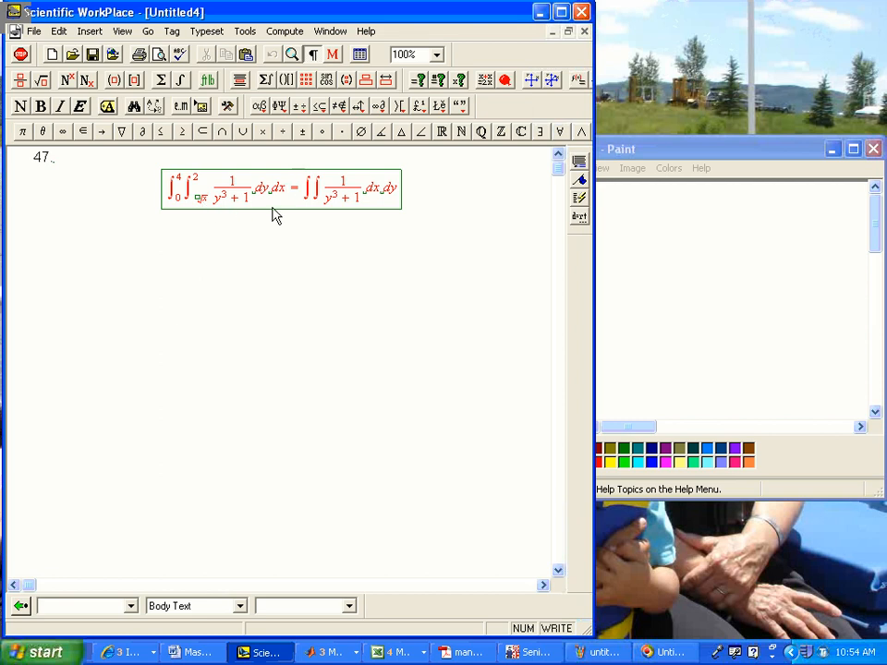
pyautogui.moveTo(263, 207)
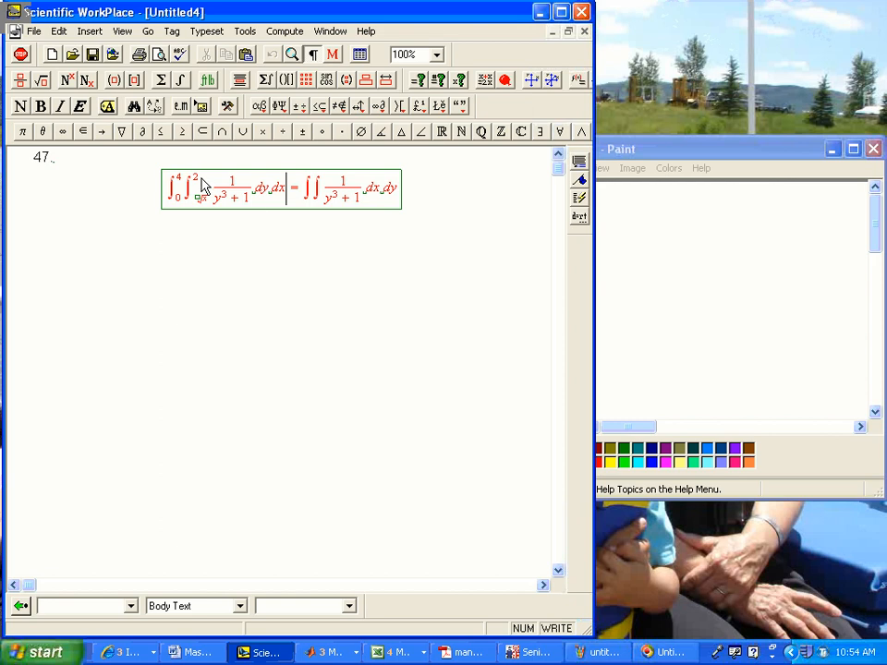
pyautogui.moveTo(269, 207)
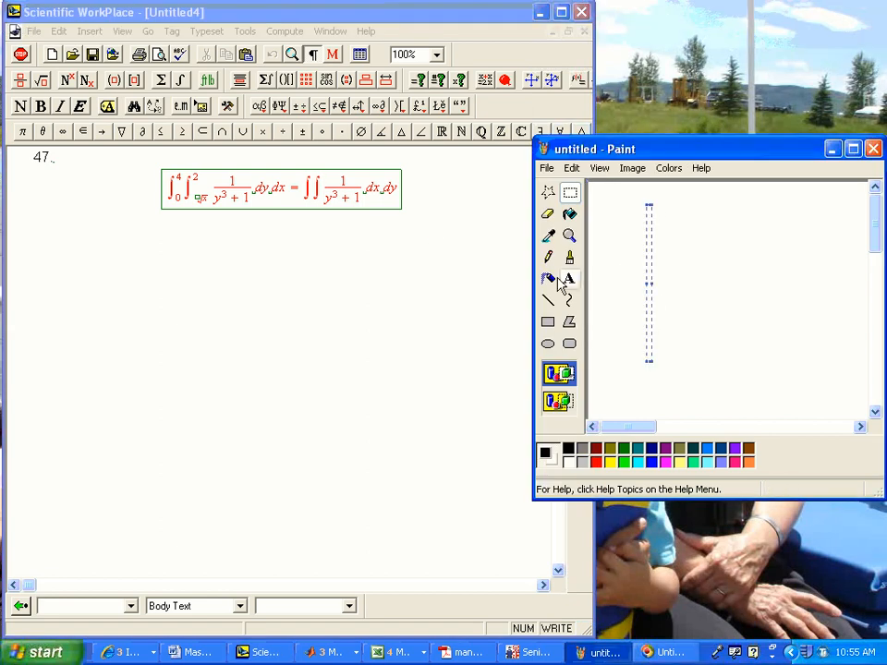
# Draw the x and y axes with ticks, labels X, Y, 4 and a dashed x = 4 line.
pyautogui.click(547, 257)
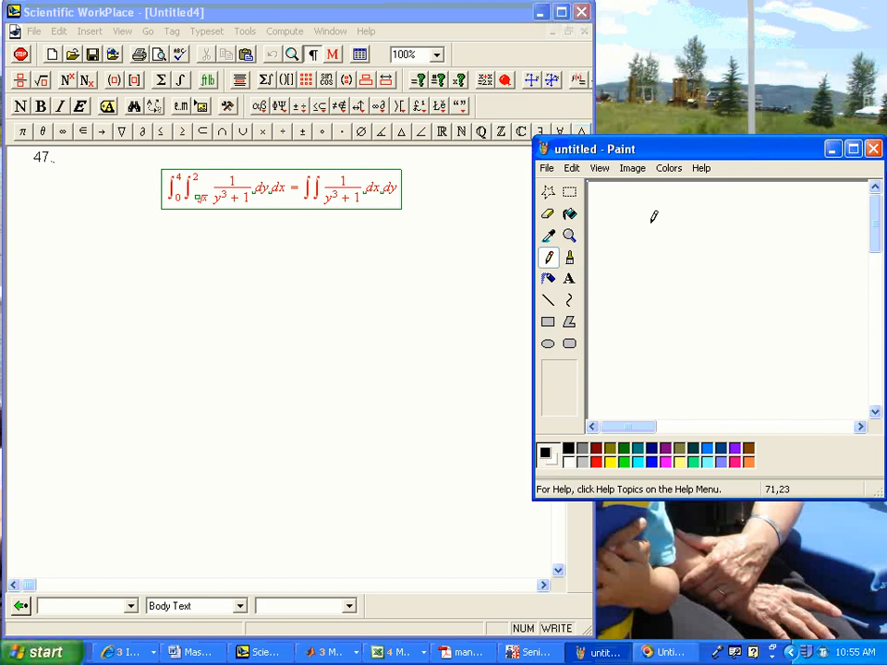
pyautogui.moveTo(650, 203); pyautogui.dragTo(799, 329)
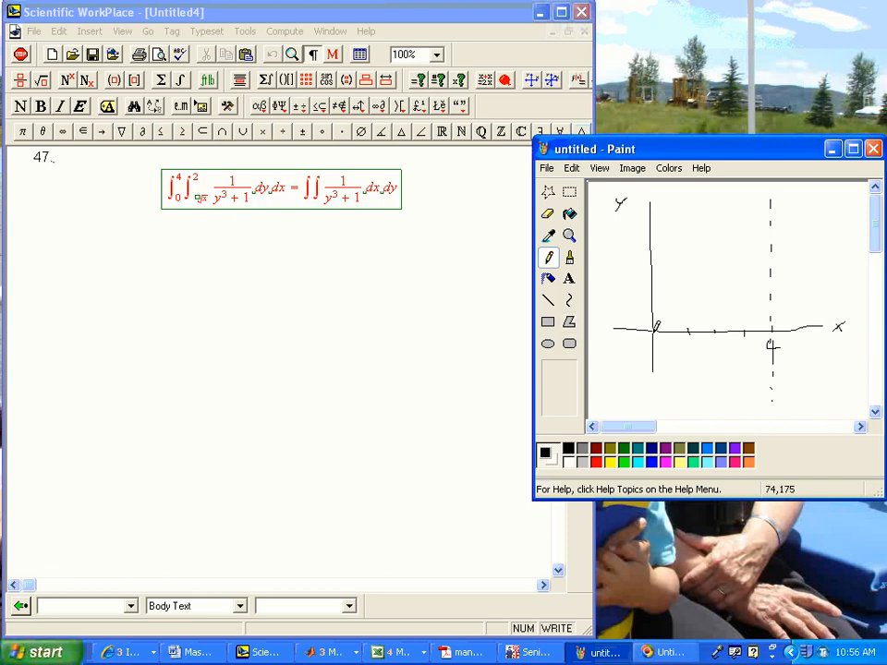
# Draw the first curve rising from the origin toward the dashed x = 4 line.
pyautogui.moveTo(655, 332); pyautogui.dragTo(739, 249)
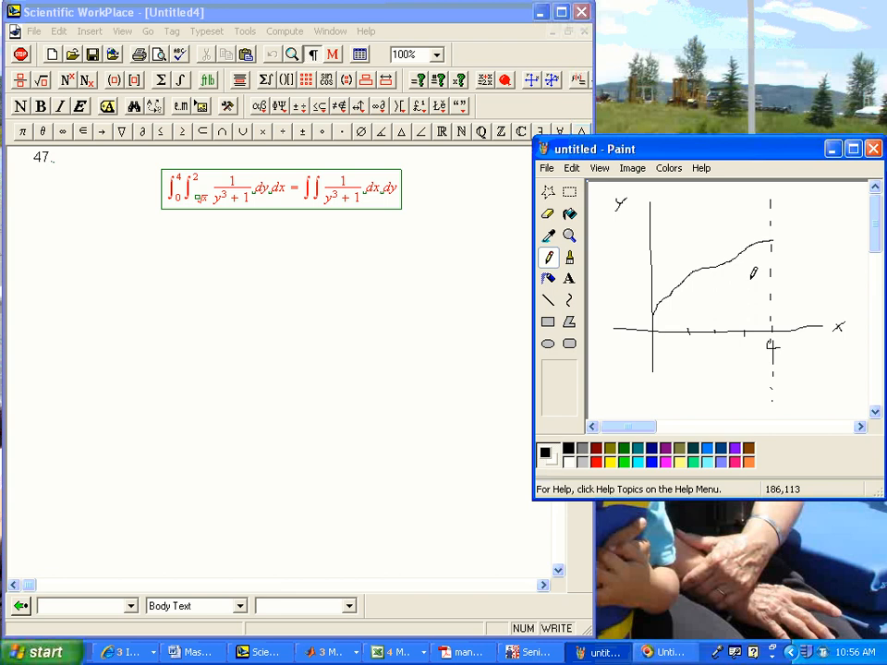
pyautogui.moveTo(649, 233)
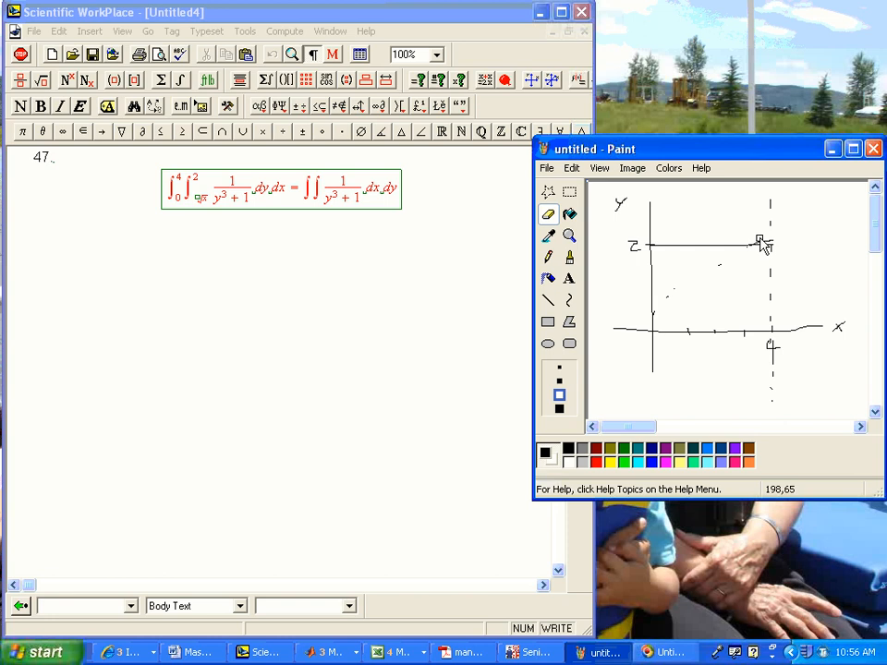
pyautogui.moveTo(758, 245)
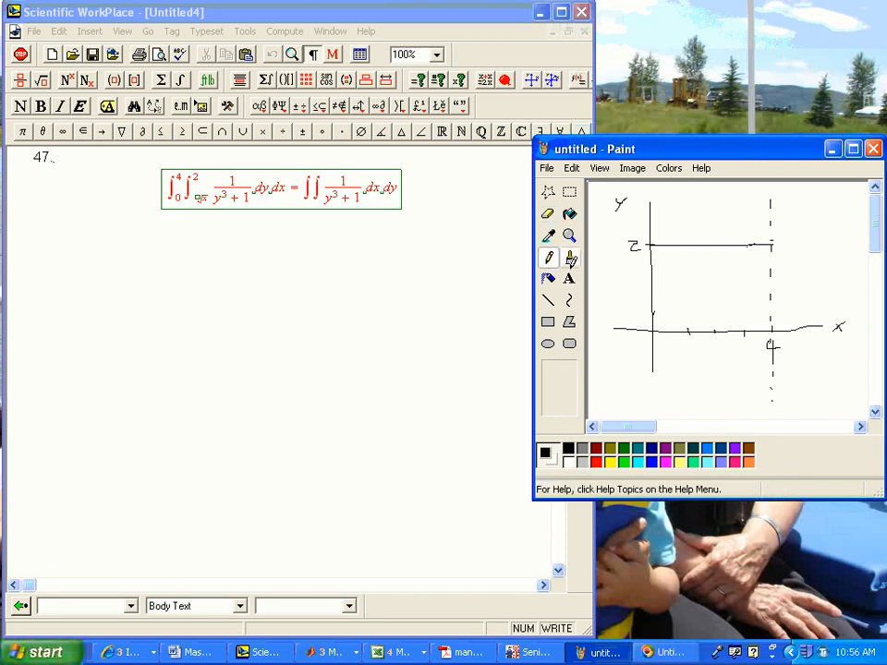
# Redraw the square-root curve from the origin to y = 2 and add a thin vertical strip.
pyautogui.moveTo(651, 327); pyautogui.dragTo(702, 272)
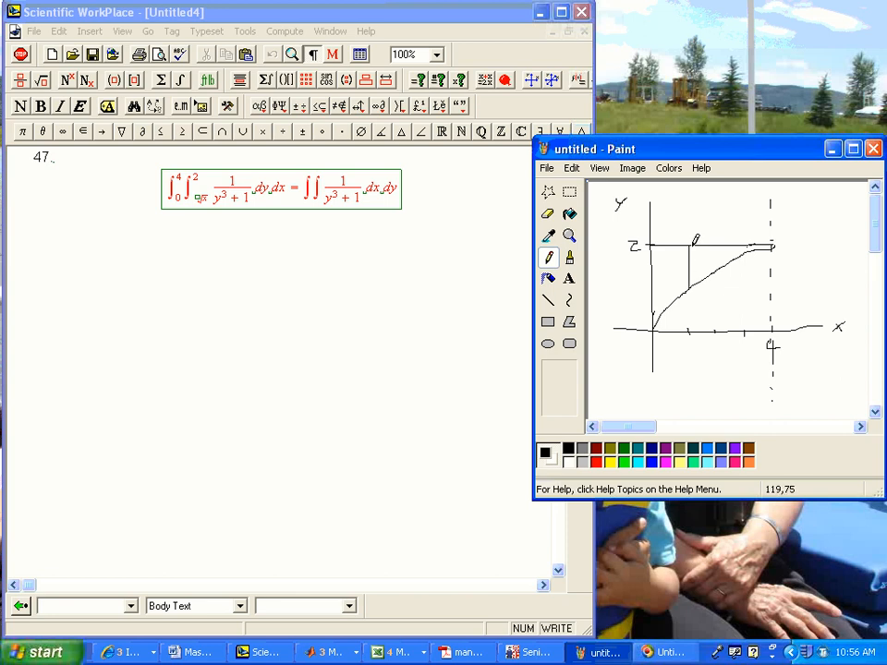
pyautogui.moveTo(695, 249); pyautogui.dragTo(691, 286)
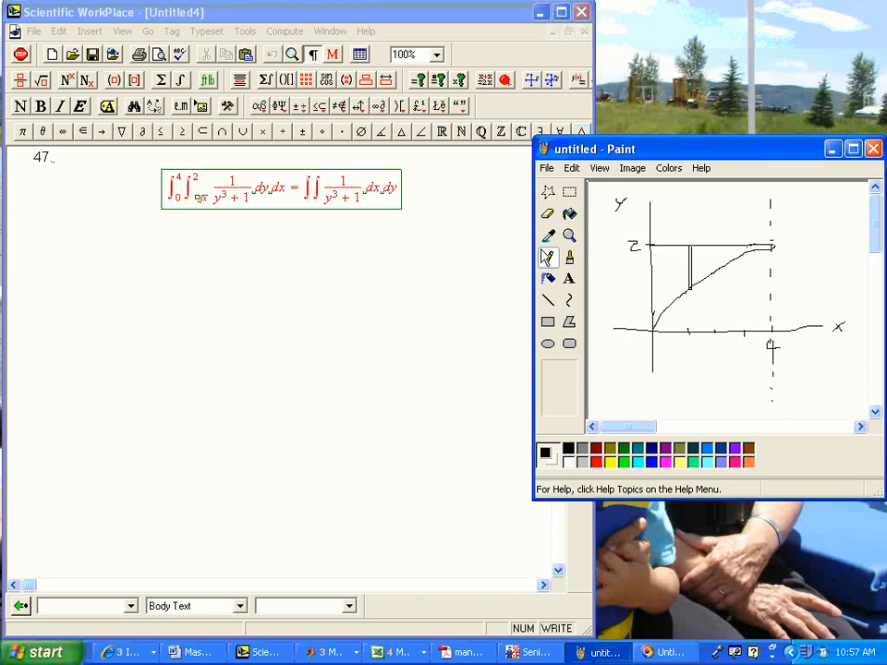
# Draw a thin horizontal strip from the y-axis to the curve with the Pencil.
pyautogui.click(547, 213)
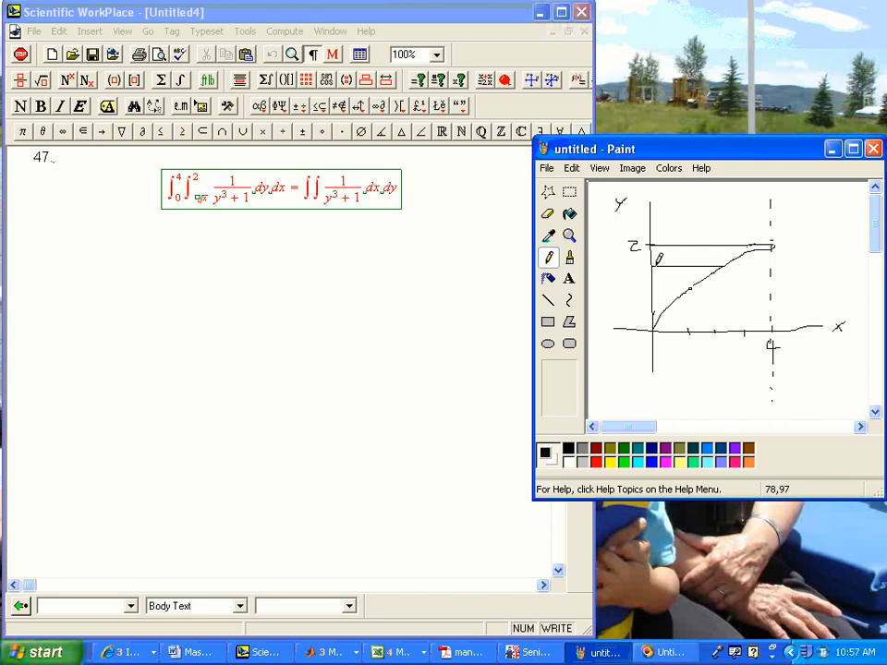
pyautogui.moveTo(658, 262); pyautogui.dragTo(716, 261)
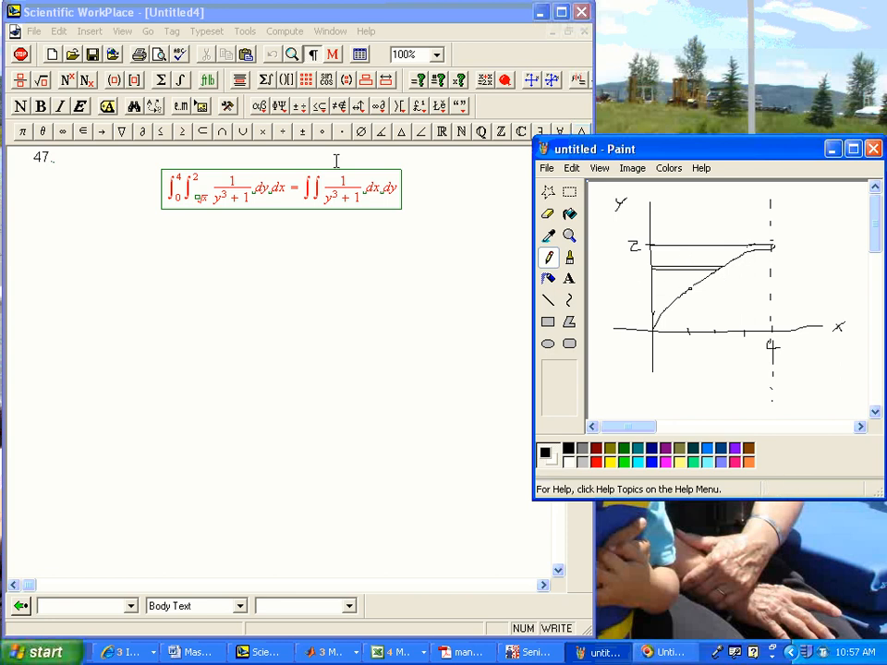
pyautogui.moveTo(318, 222)
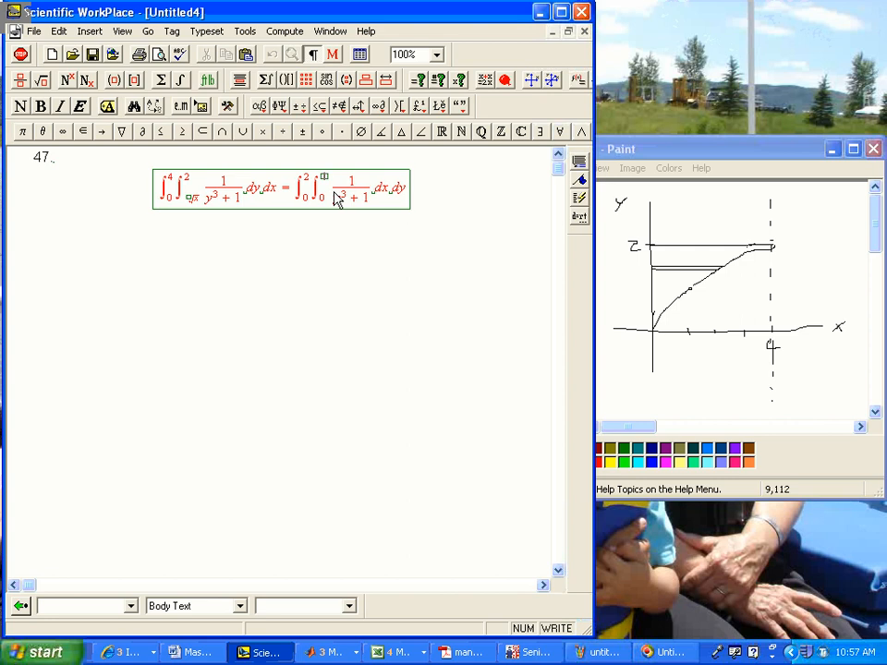
pyautogui.moveTo(459, 212)
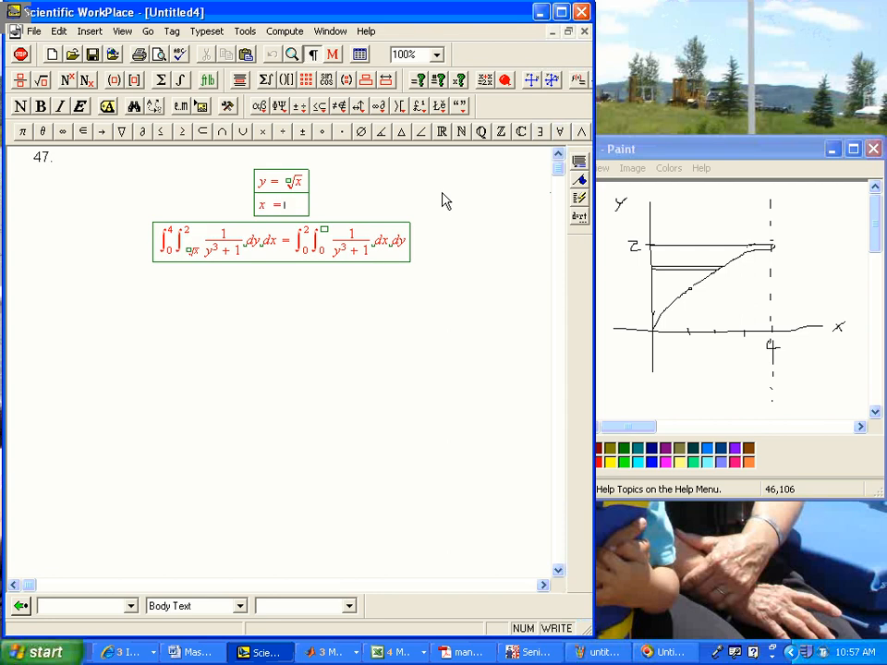
# Give the reversed integral limits 0 to 2 and 0 to y², with x = y² in the side table.
pyautogui.write('y^2')
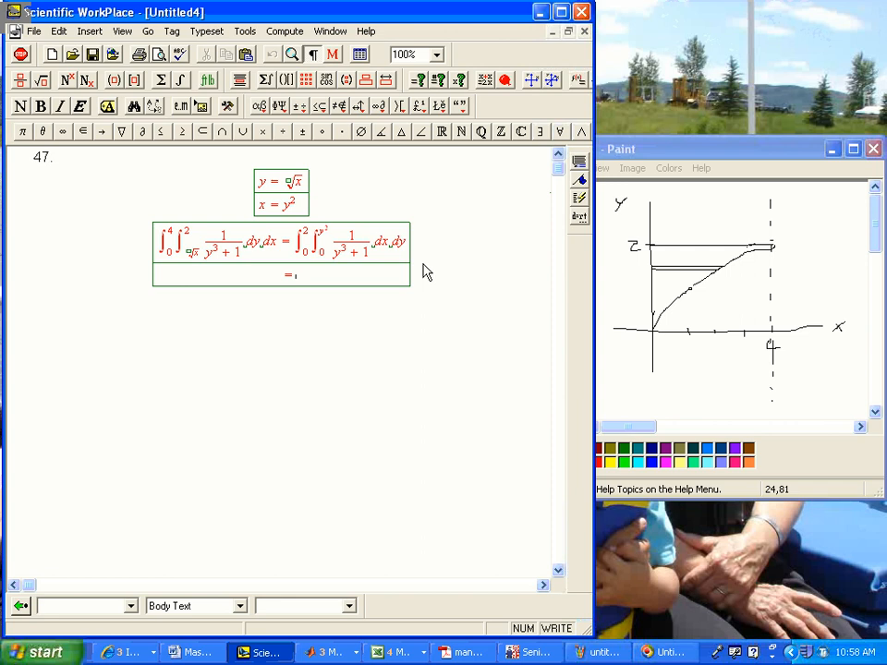
pyautogui.moveTo(363, 243)
pyautogui.write('∫_0^2[□')
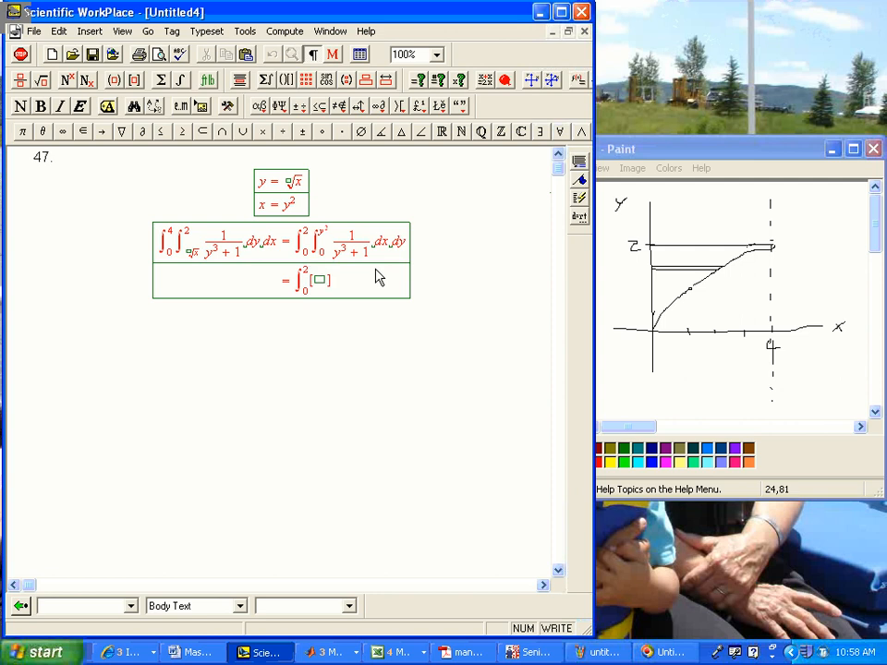
# Write x/(y³+1) evaluated from x=0 to y², giving ∫₀² y²/(y³+1) dy.
pyautogui.write('x/(y^3+1')
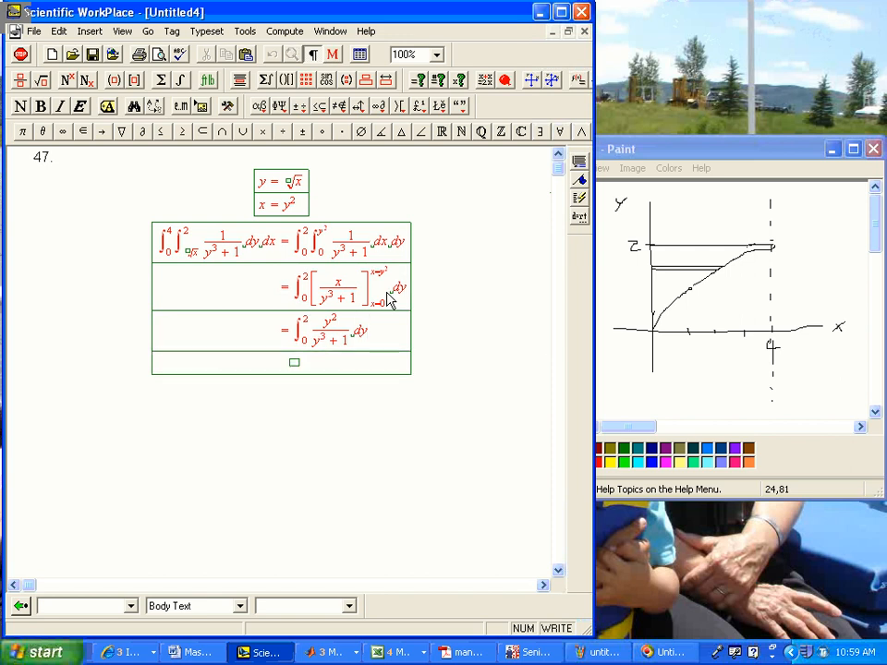
pyautogui.moveTo(242, 267)
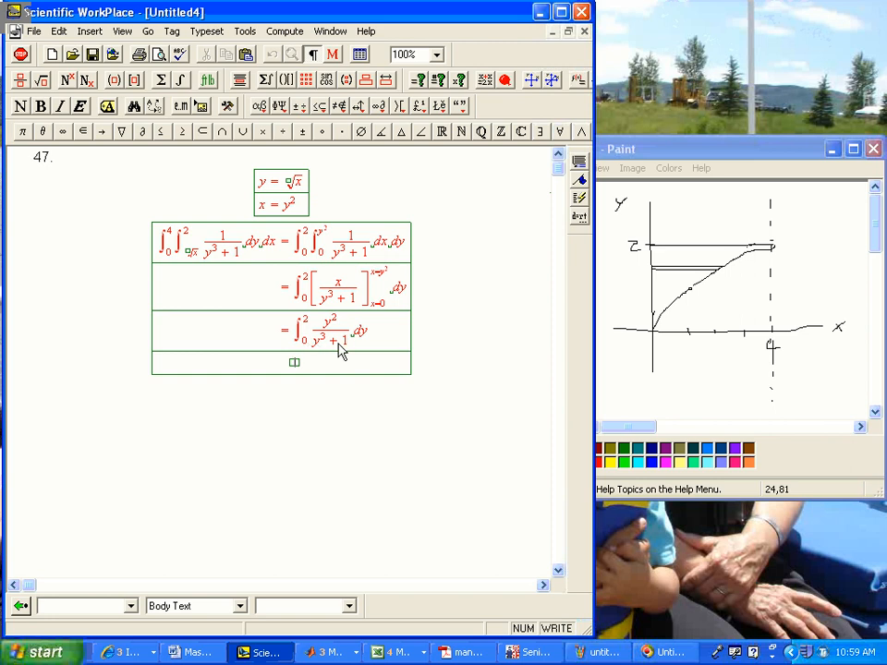
pyautogui.moveTo(344, 344)
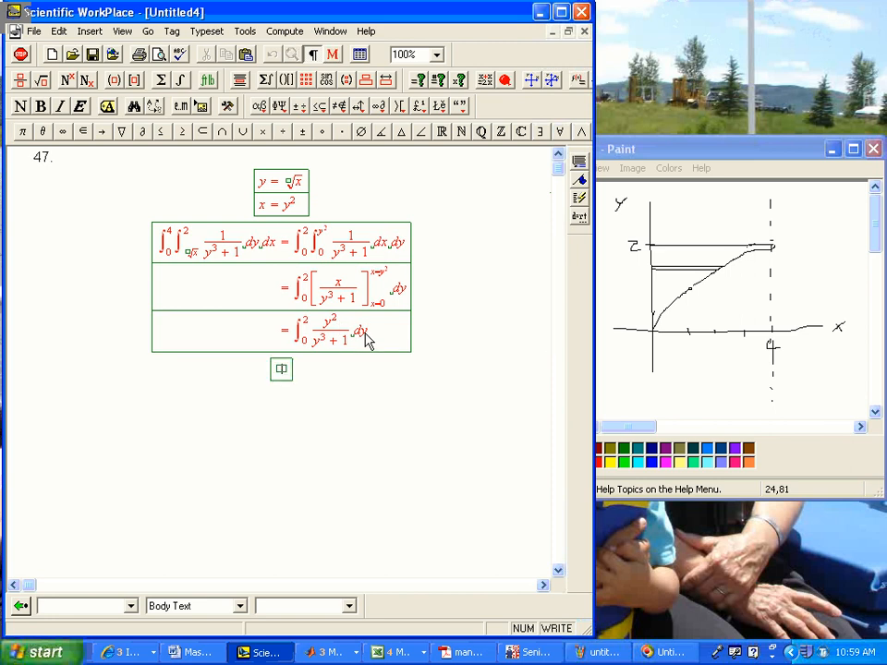
# Fill the table with u = y³+1, du = 3y² dy, y=0→u=1 and y=2→u=9.
pyautogui.write('u = y^3 +')
pyautogui.write('du = 3y^2 dy')
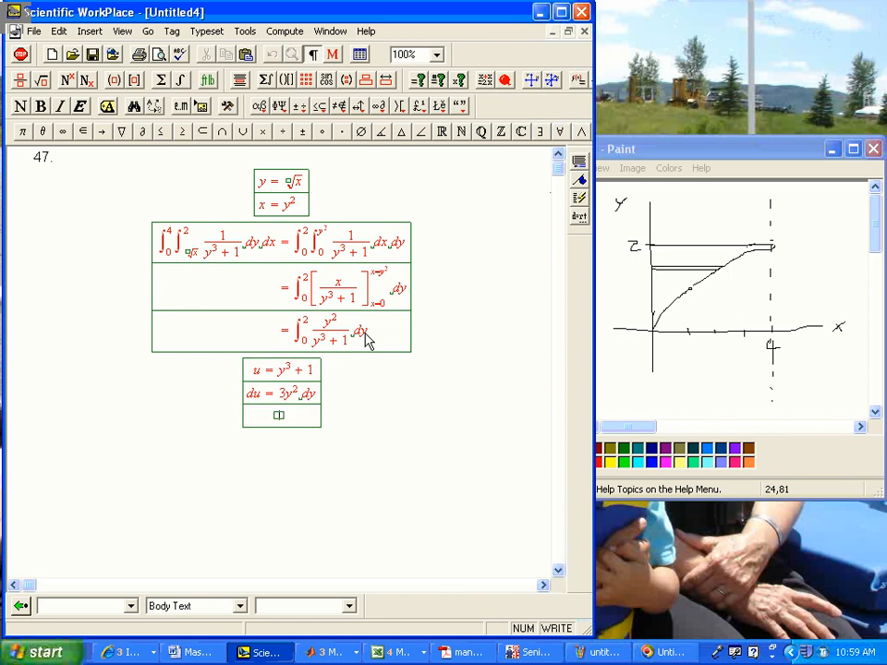
pyautogui.write('1/')
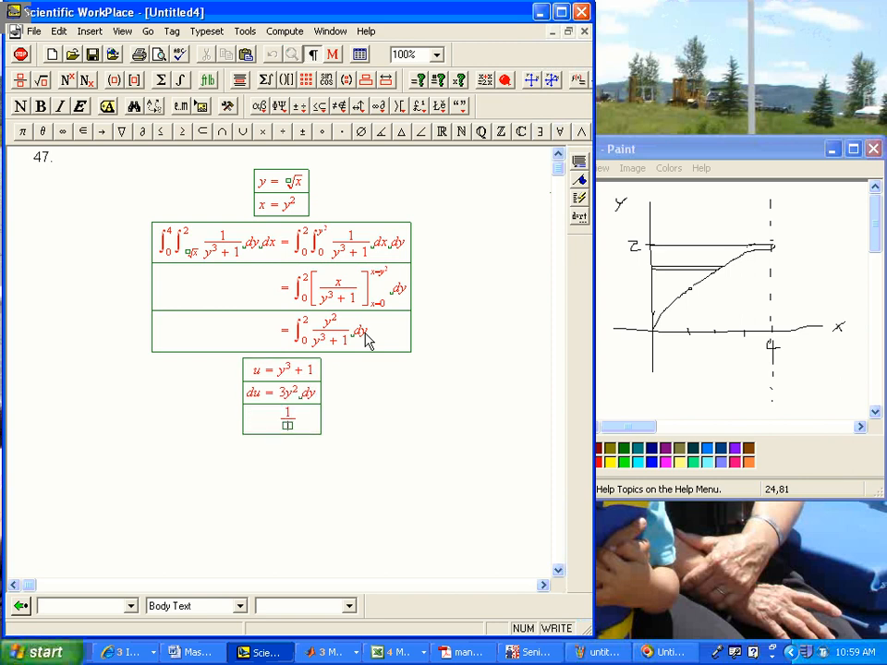
pyautogui.write('du')
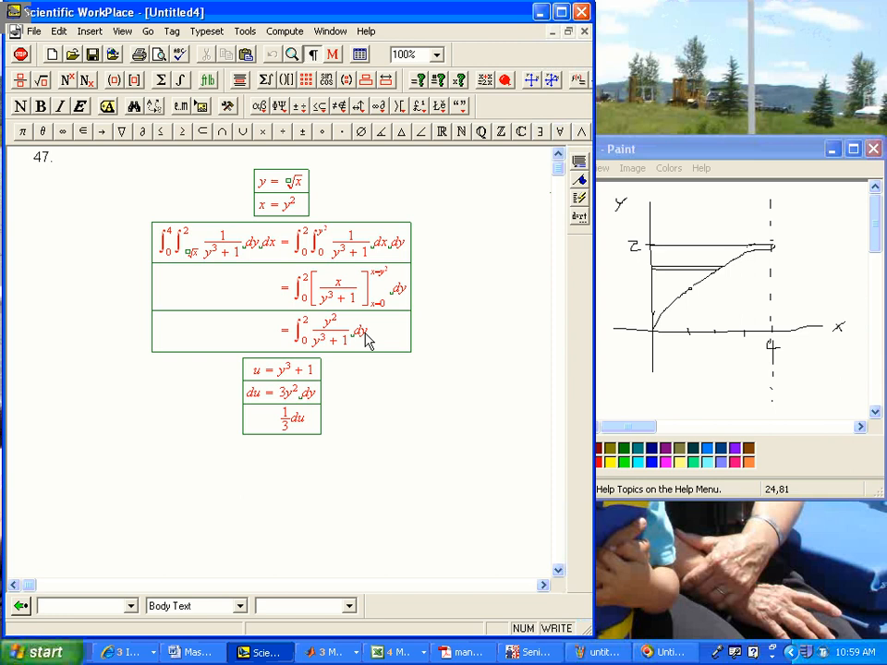
pyautogui.write('= y^3')
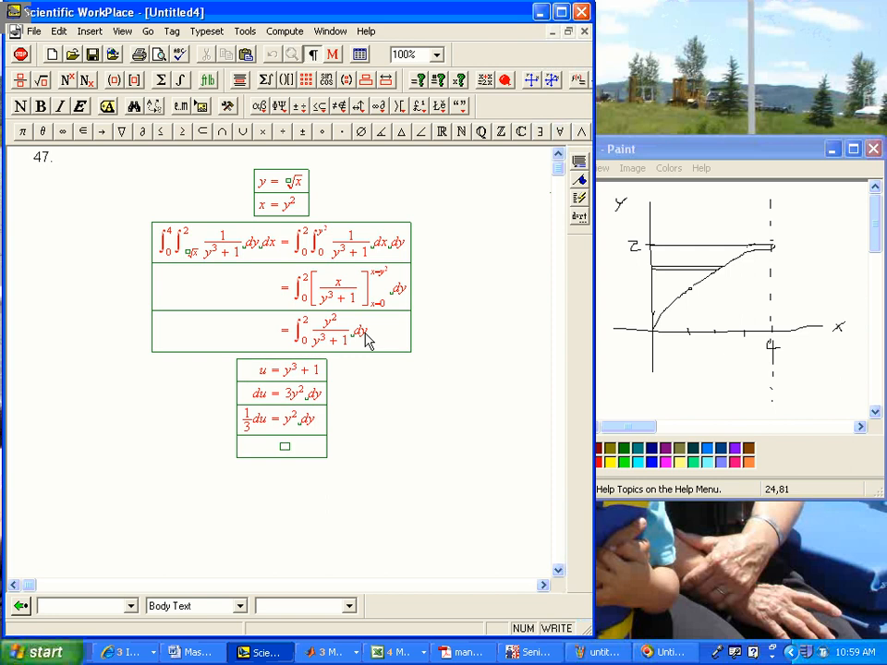
pyautogui.write('y = 0 → u = 1')
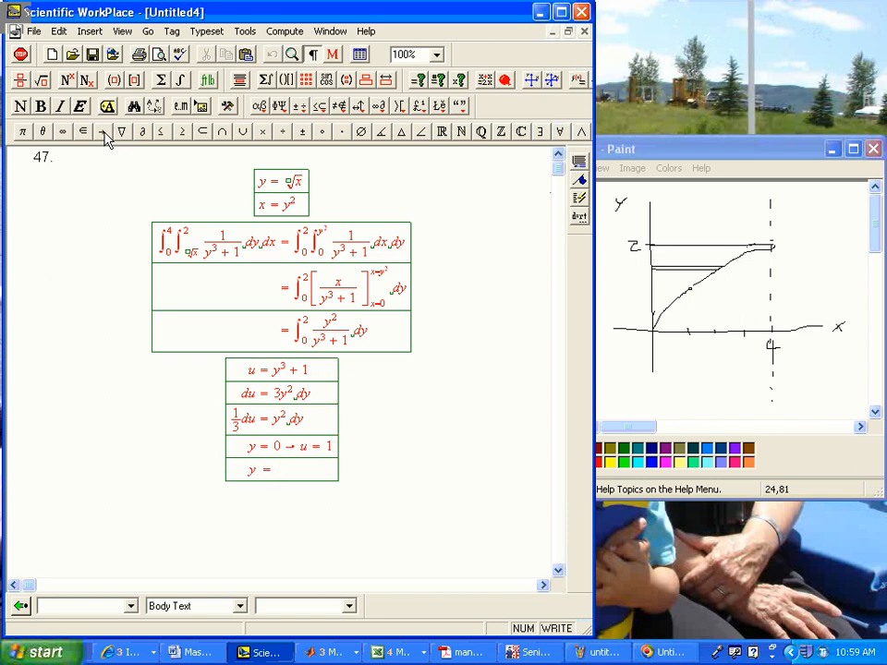
pyautogui.write('2 →')
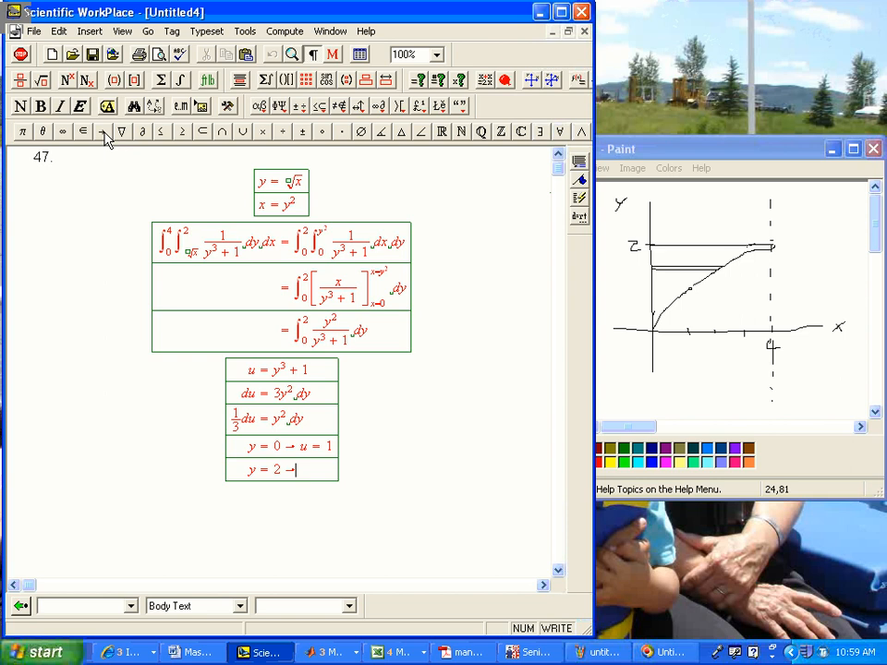
pyautogui.write('u = 9')
pyautogui.write('= ∫_1^9')
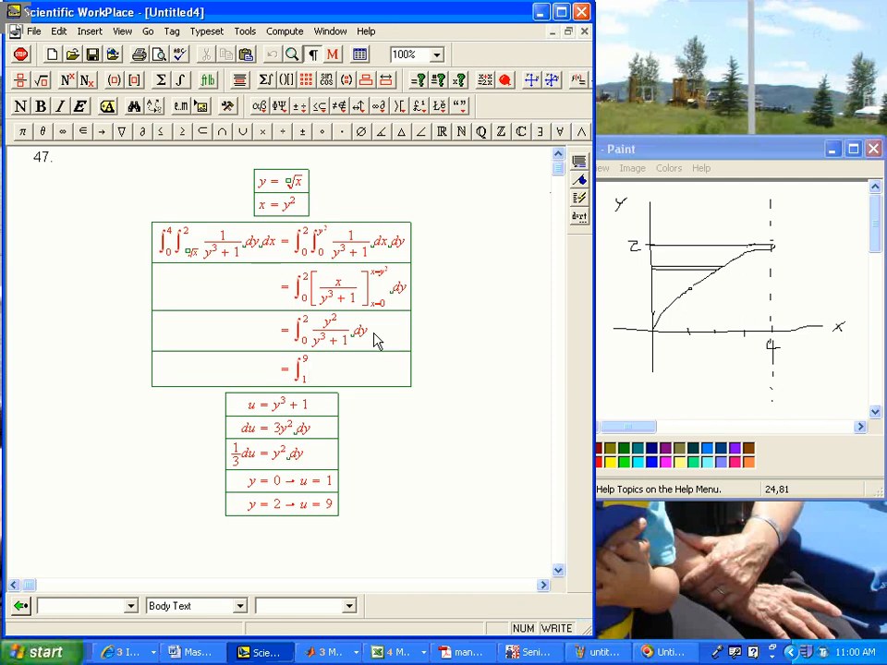
# Continue the derivation with = ∫₁⁹ (1/u)(1/3) du = (1/3)[ln u]₁⁹ = (1/3) ln 9.
pyautogui.write('1/')
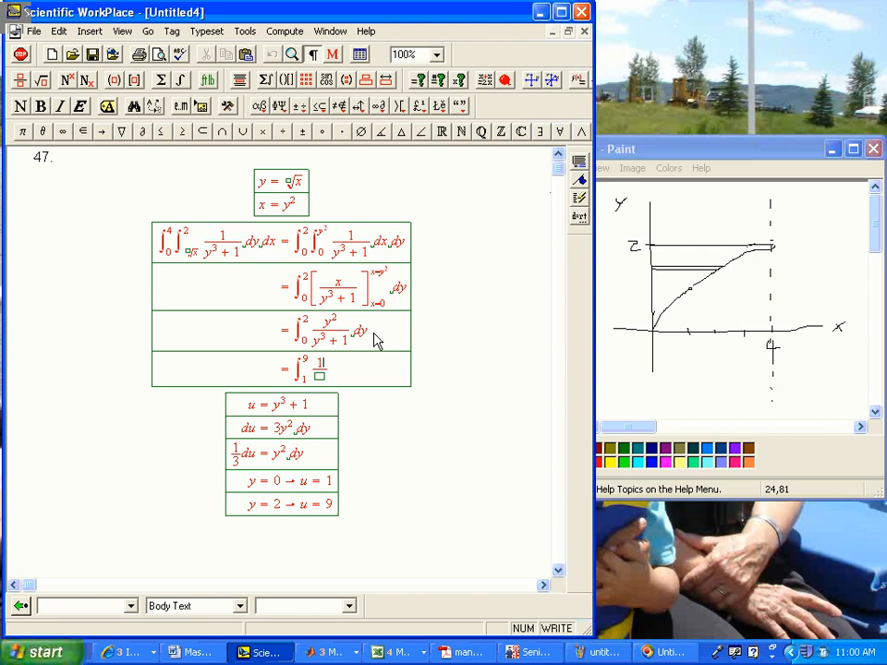
pyautogui.write('u 1/3 du')
pyautogui.write('= 1/3 ')
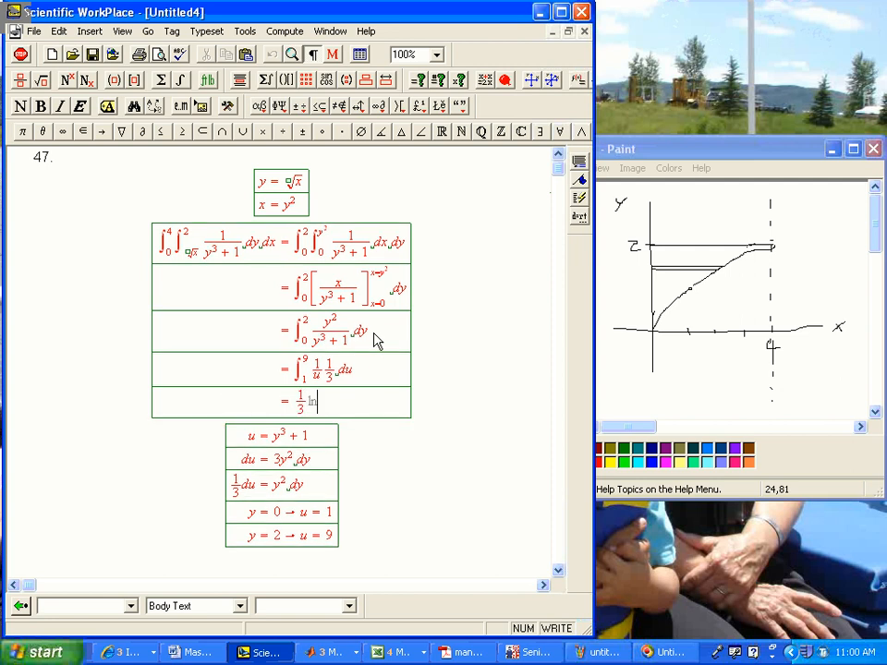
pyautogui.write('ln u]_1^9')
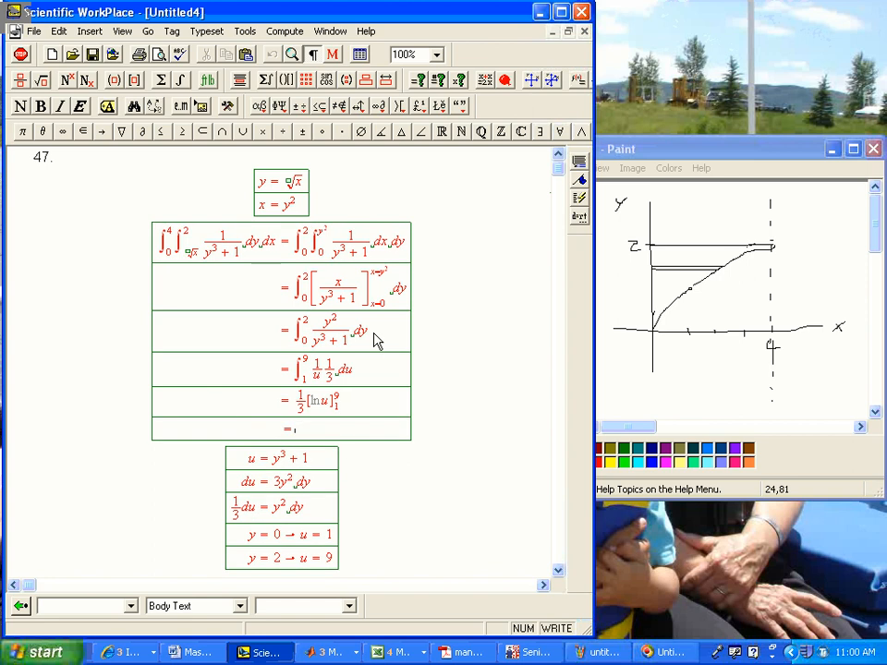
pyautogui.write('1/2')
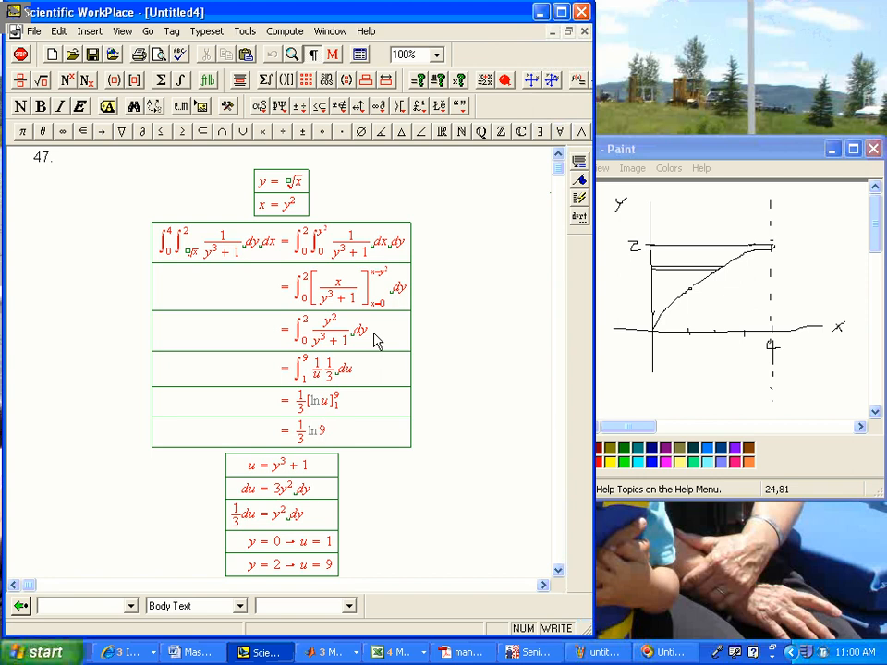
pyautogui.moveTo(355, 337)
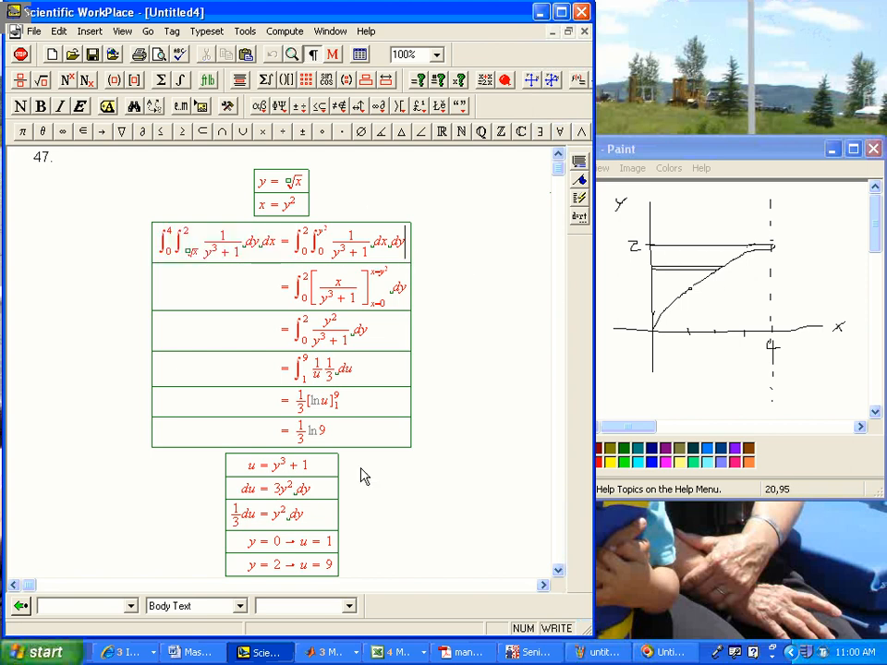
pyautogui.moveTo(360, 434)
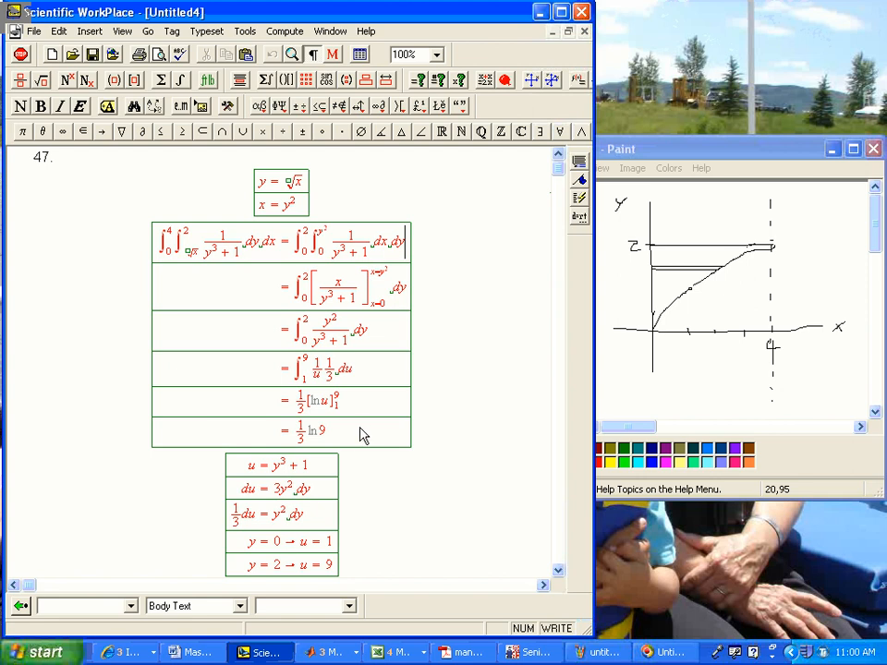